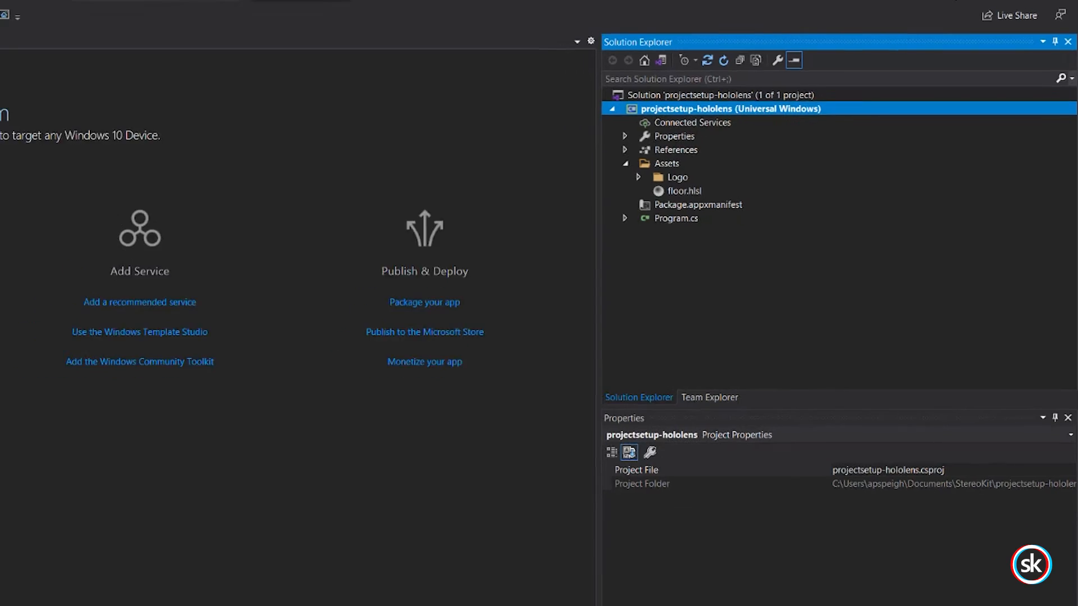
Open Program.cs from Solution Explorer to view the StereoKit app code
double_click(676, 218)
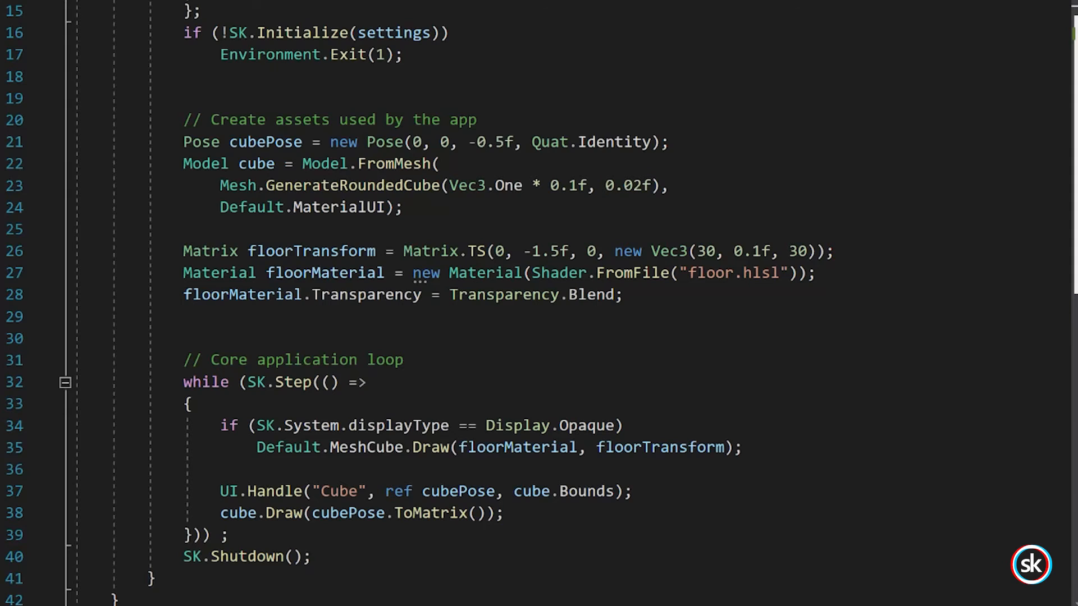
double_click(302, 208)
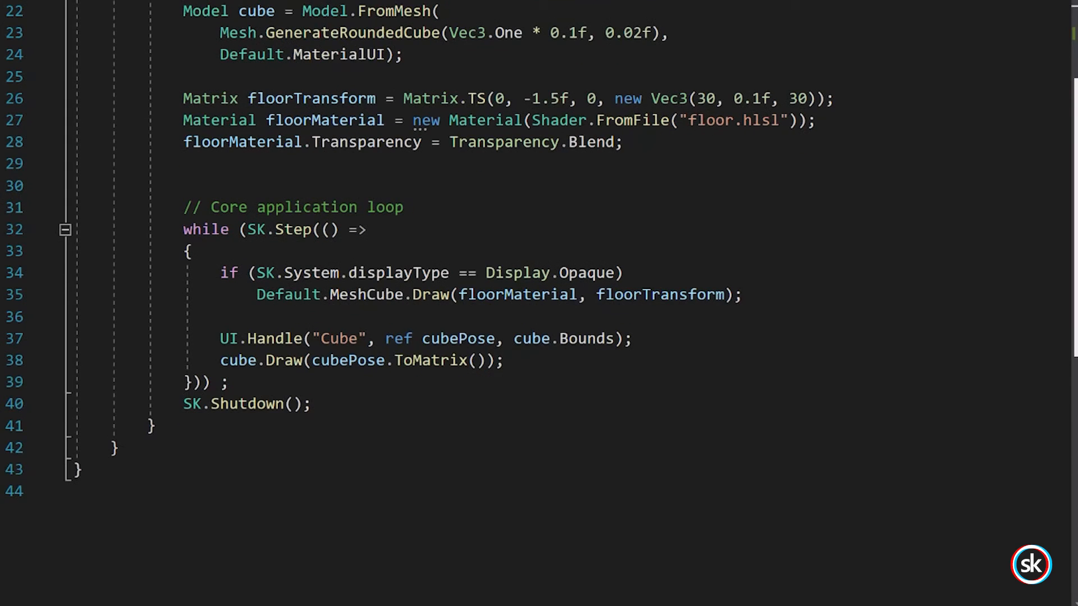
scroll(down, 3)
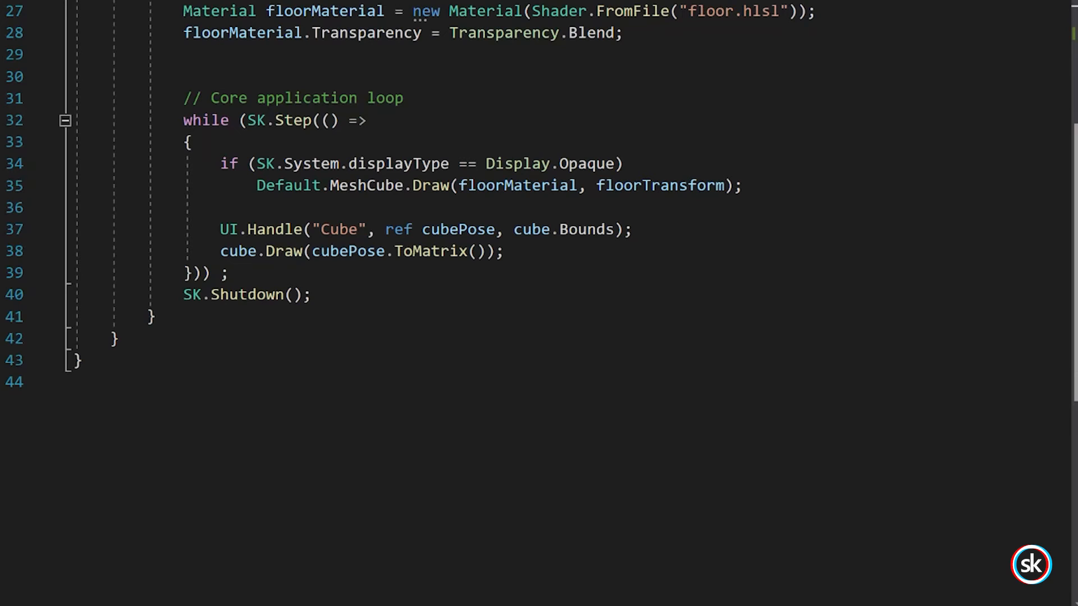
double_click(278, 120)
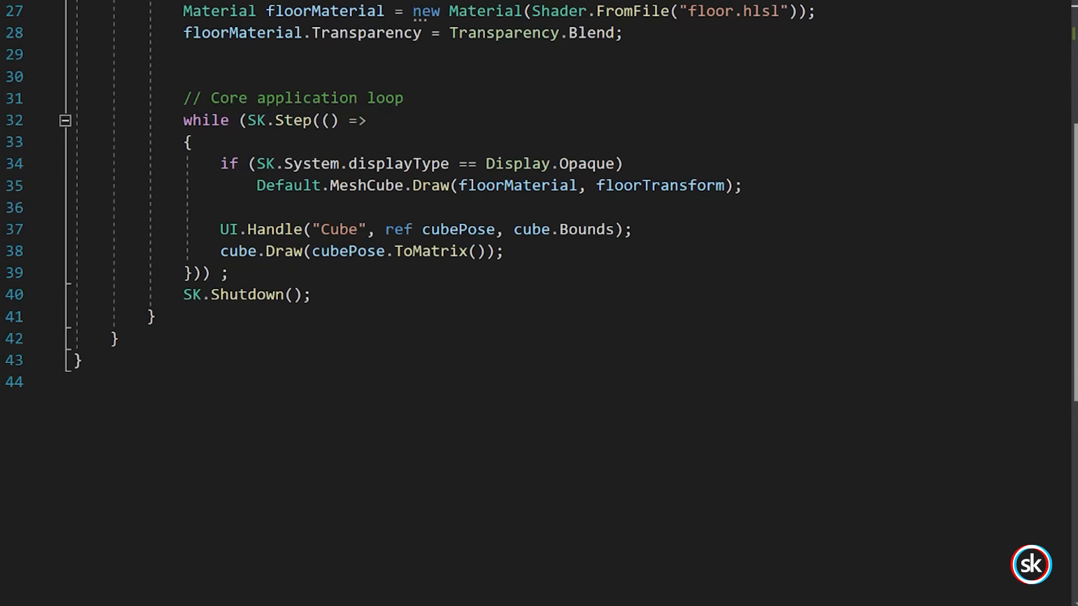
double_click(433, 163)
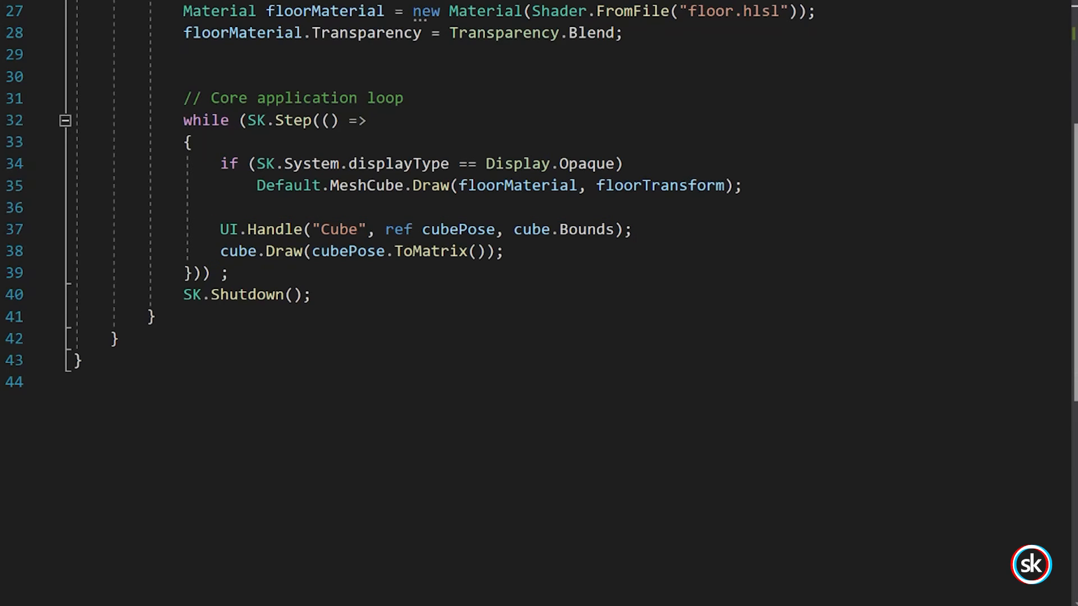
double_click(260, 229)
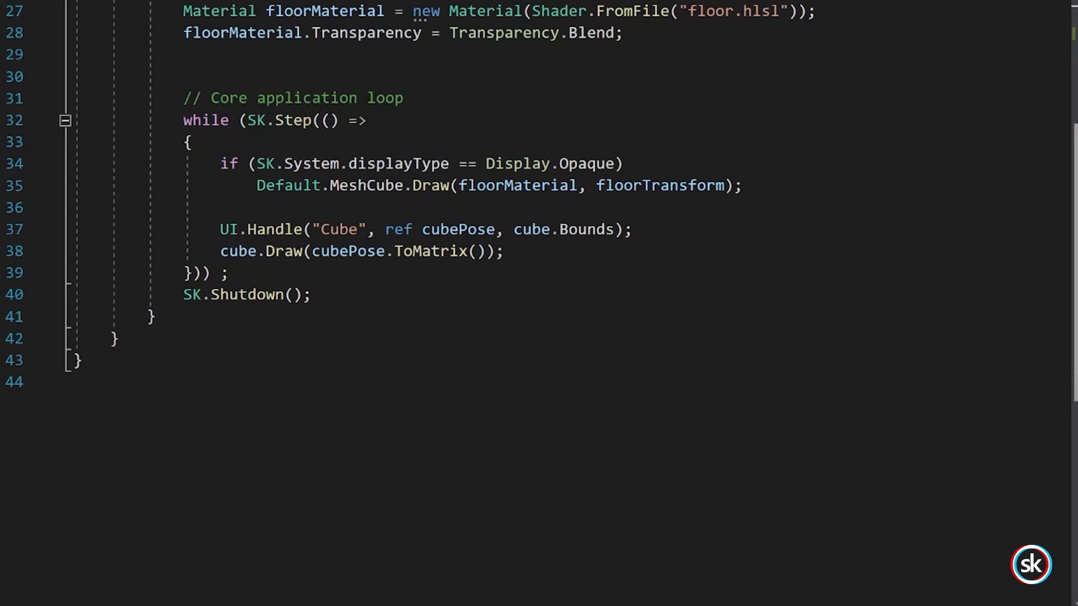
double_click(337, 229)
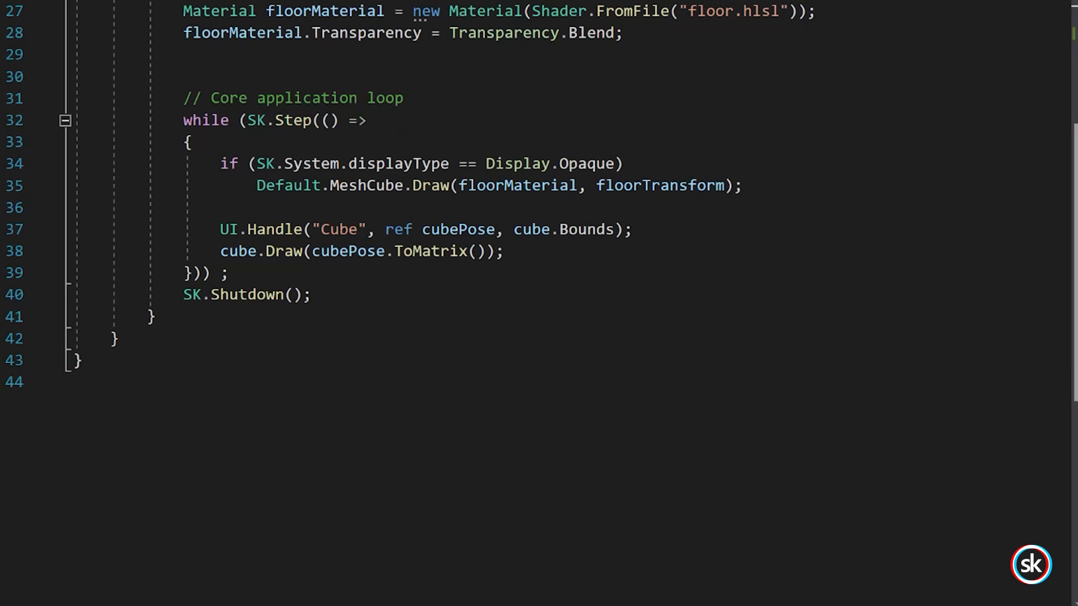
double_click(246, 294)
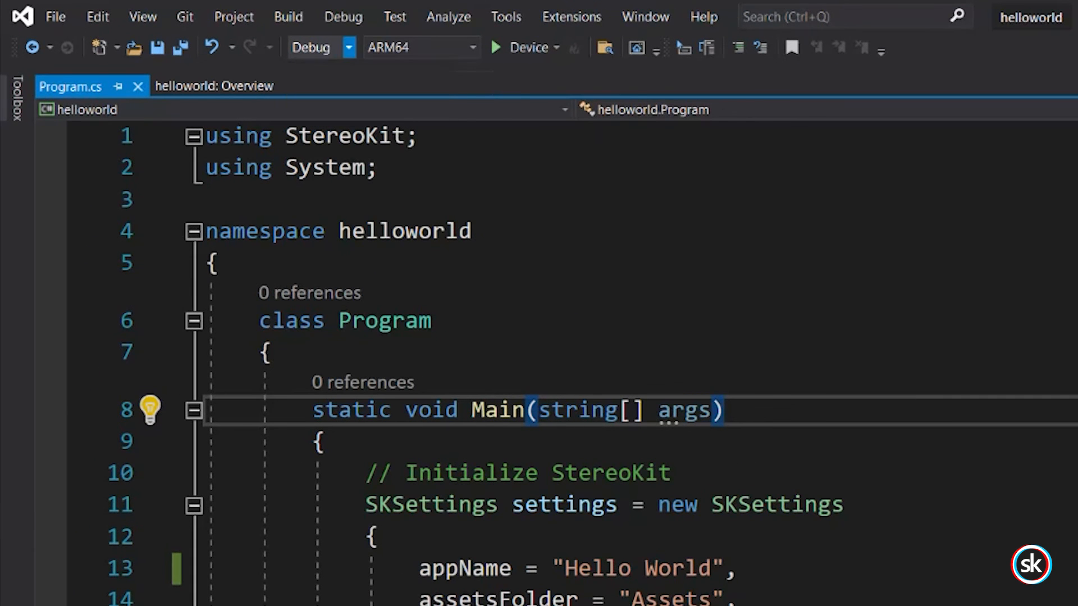
Switch the configuration to Release and deploy the whole solution
click(348, 47)
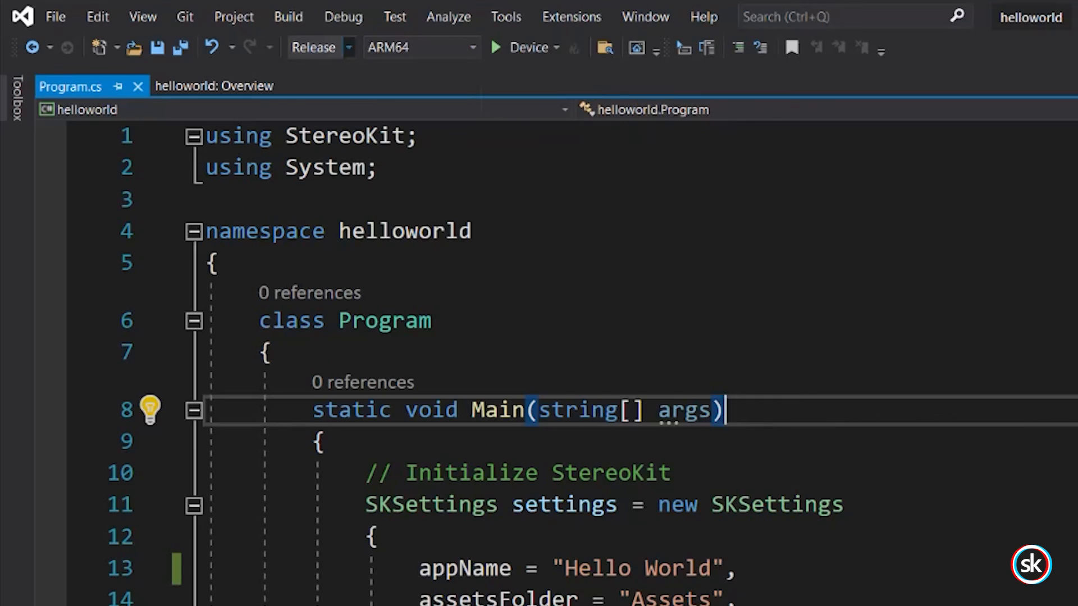
click(288, 16)
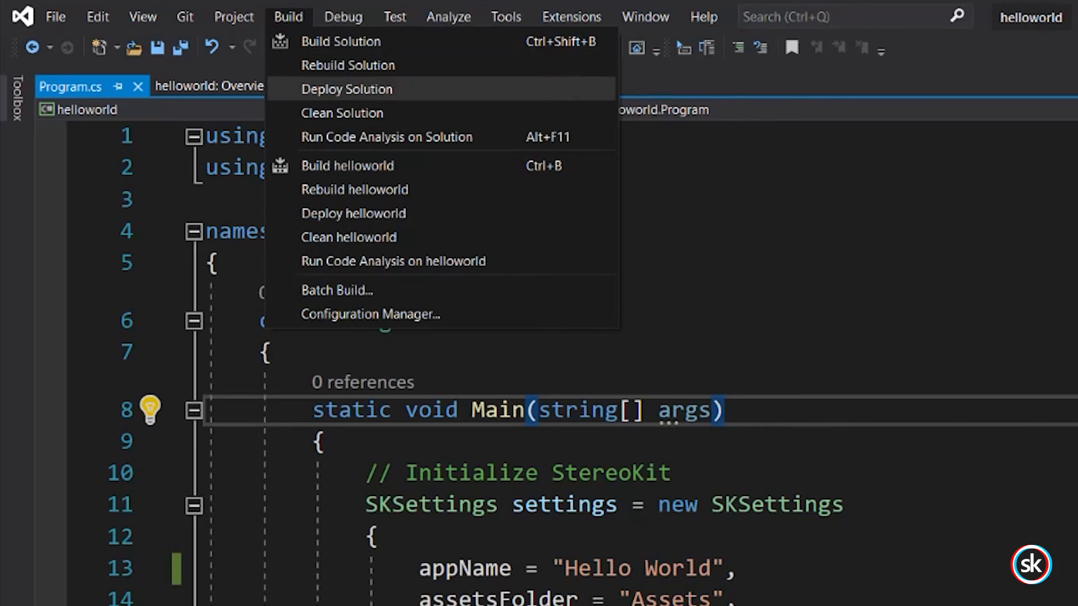
click(347, 166)
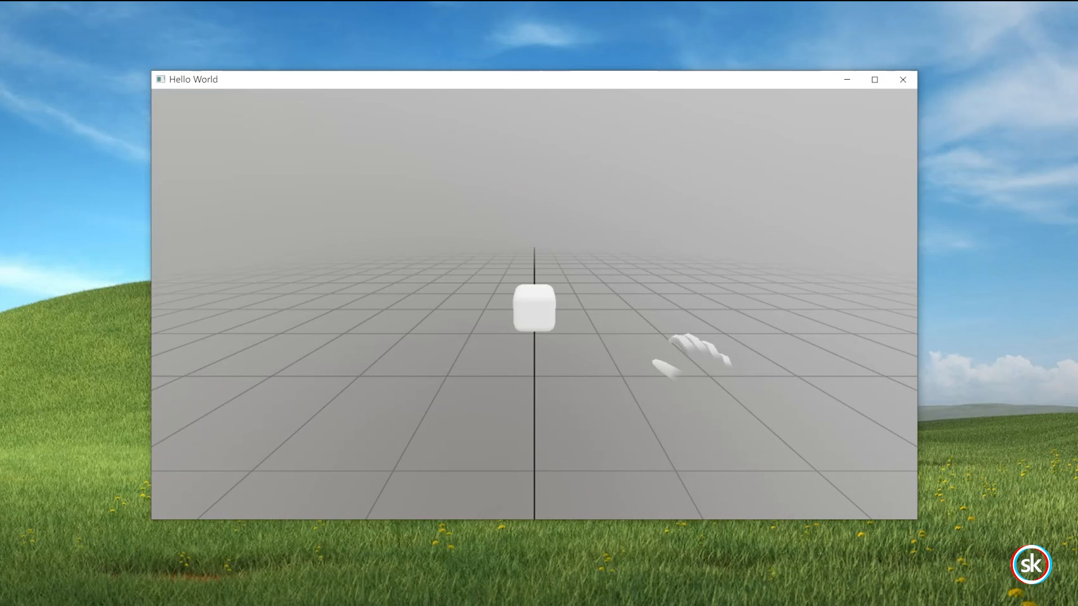